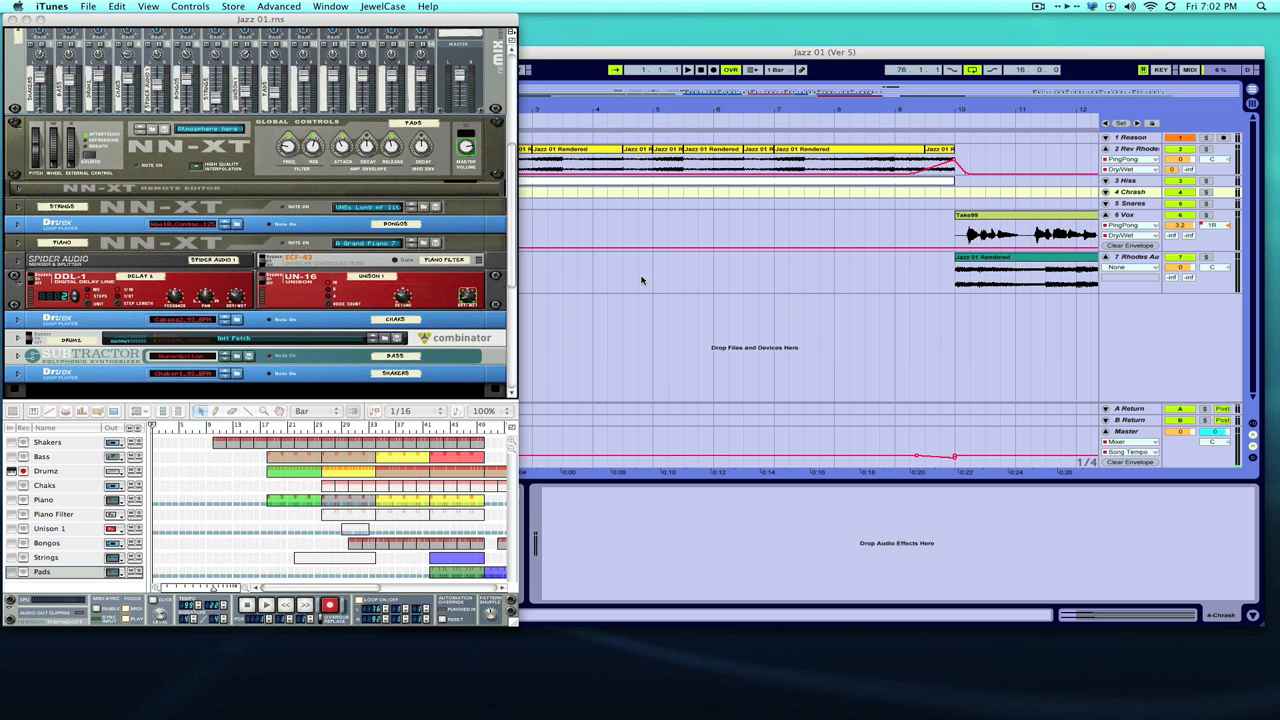
mouse_move(630, 279)
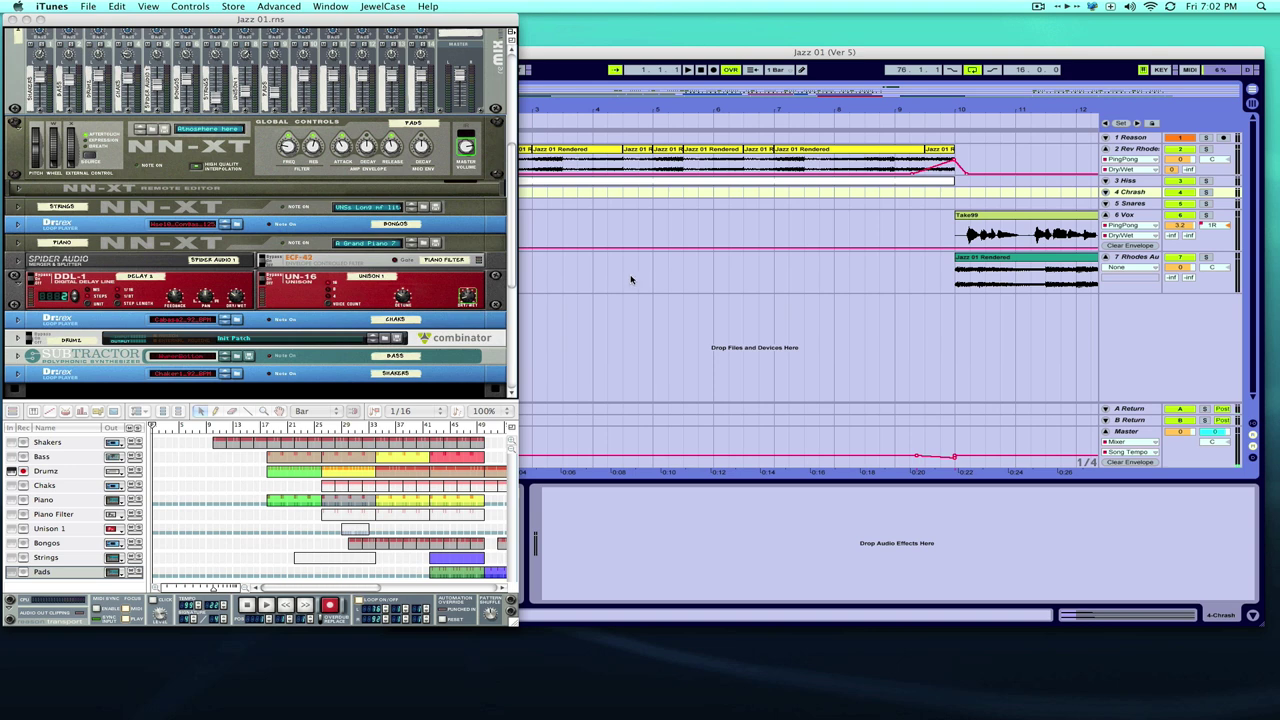
mouse_move(545, 172)
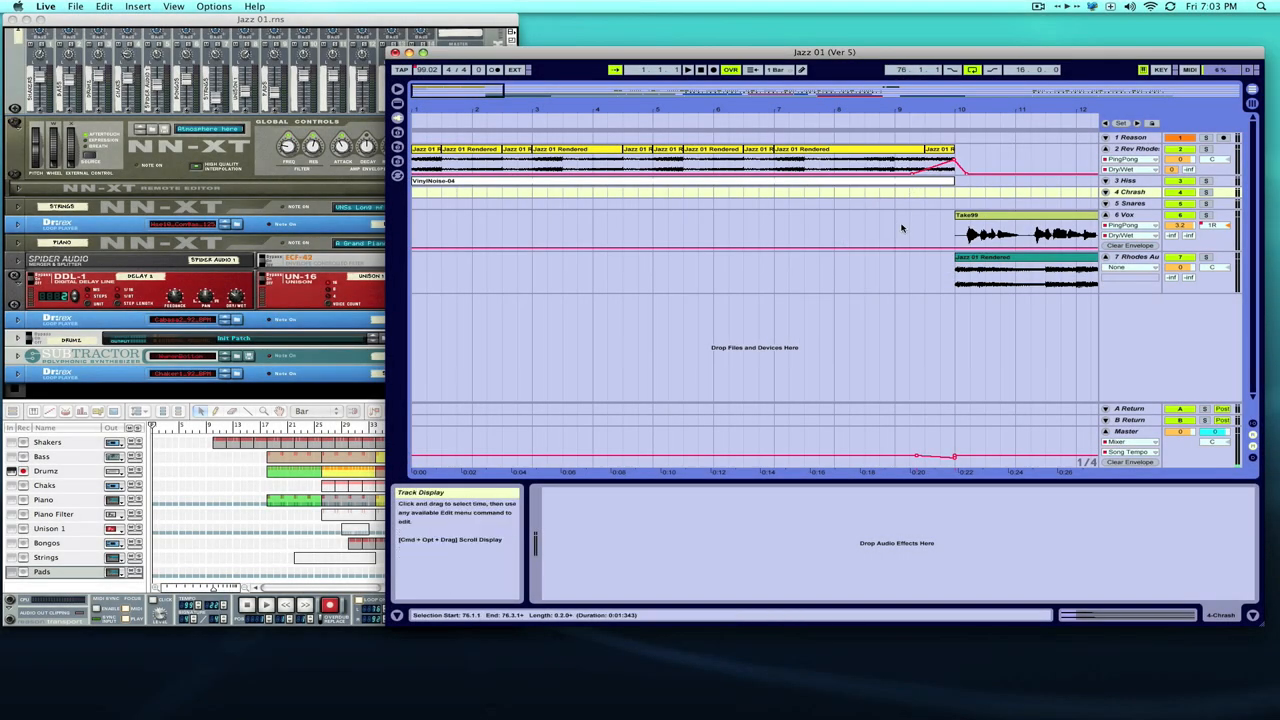
mouse_move(968, 160)
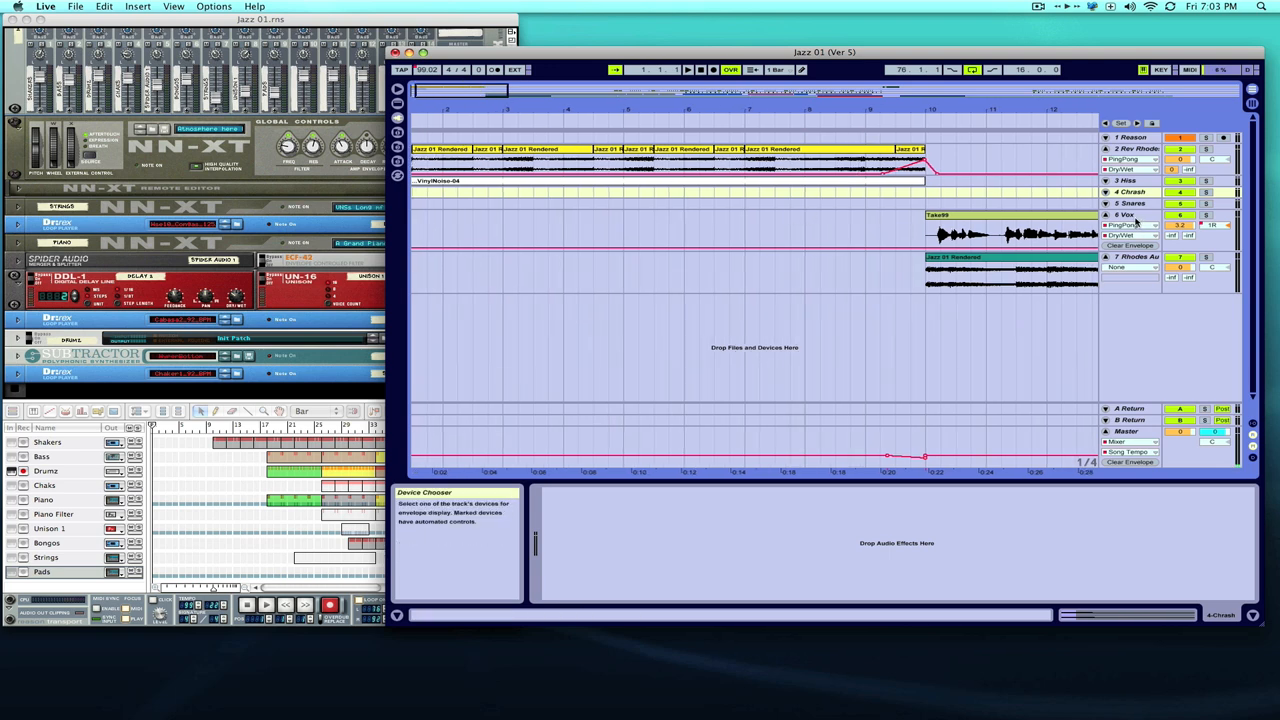
click(1125, 215)
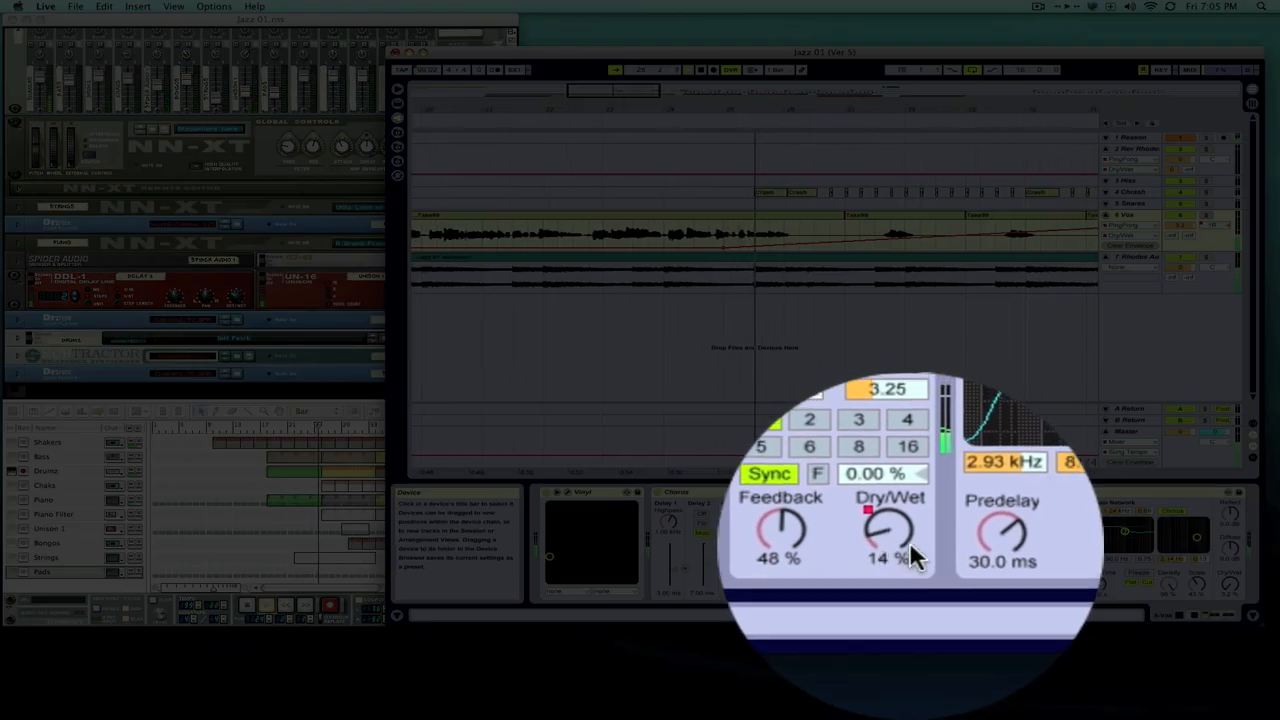
drag(890, 535, 900, 515)
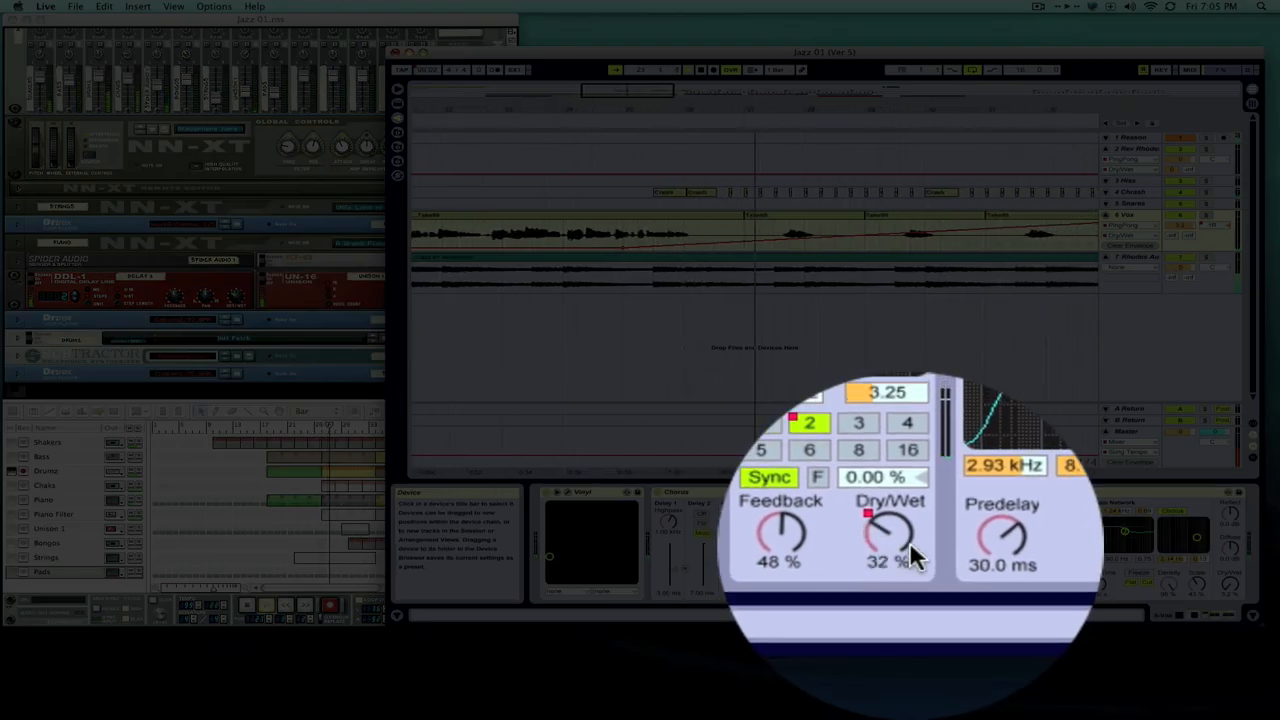
drag(888, 535, 888, 520)
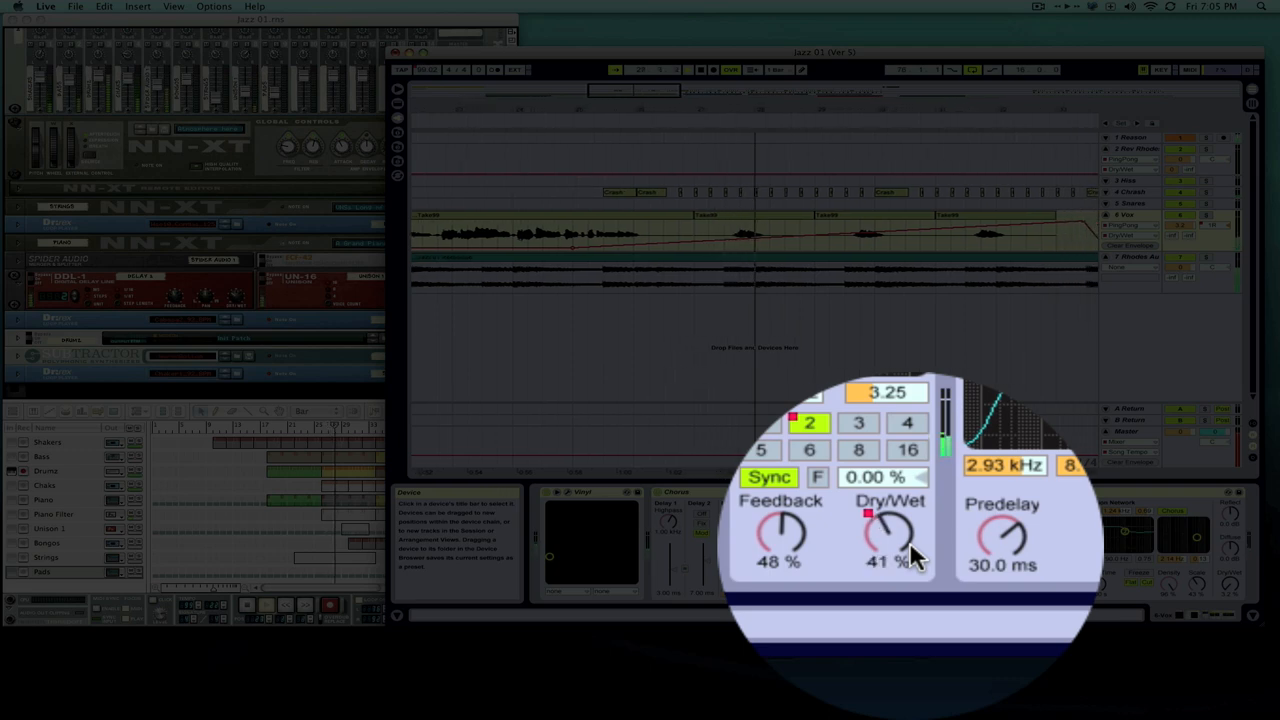
drag(888, 535, 895, 510)
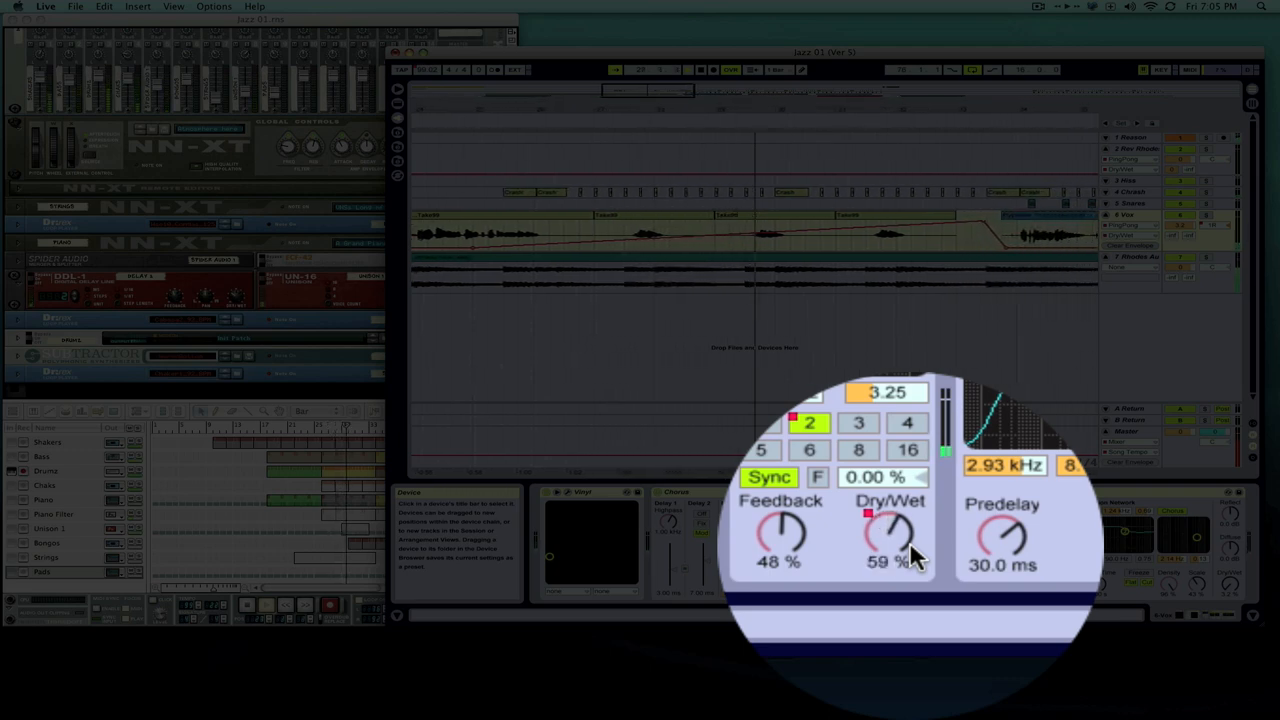
drag(888, 535, 895, 515)
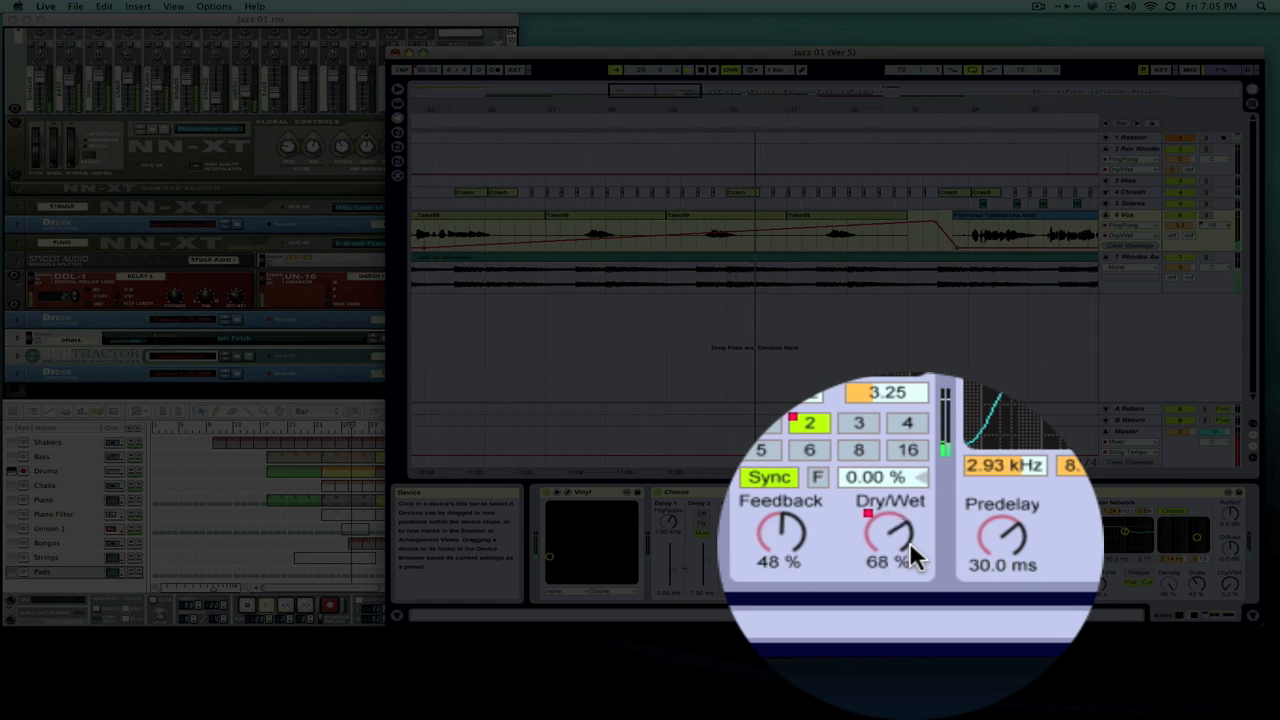
drag(890, 535, 895, 525)
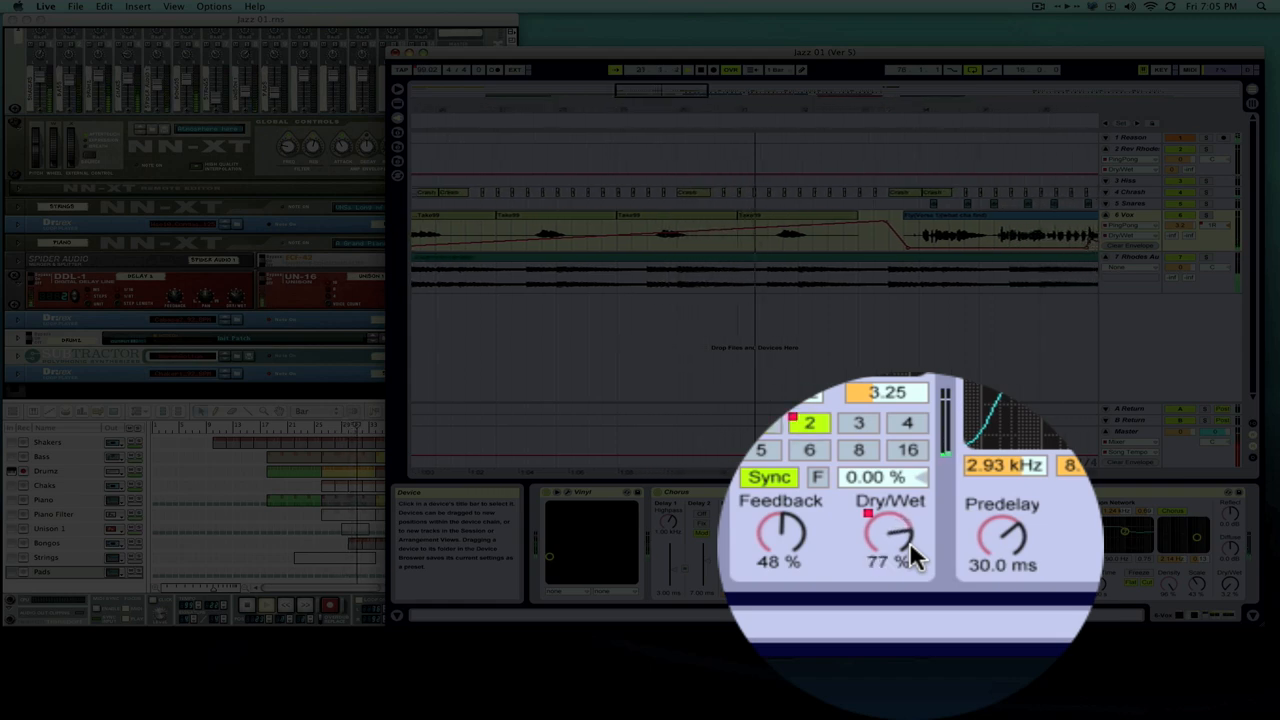
drag(885, 535, 895, 520)
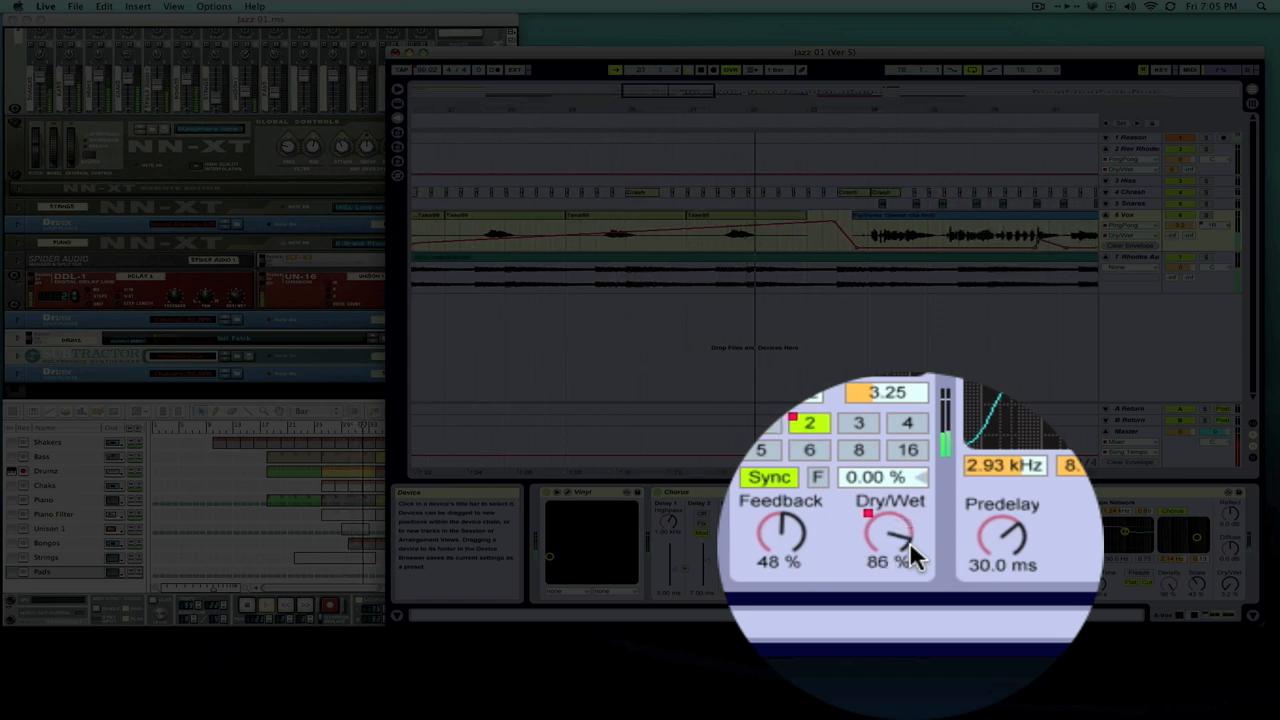
drag(888, 535, 895, 525)
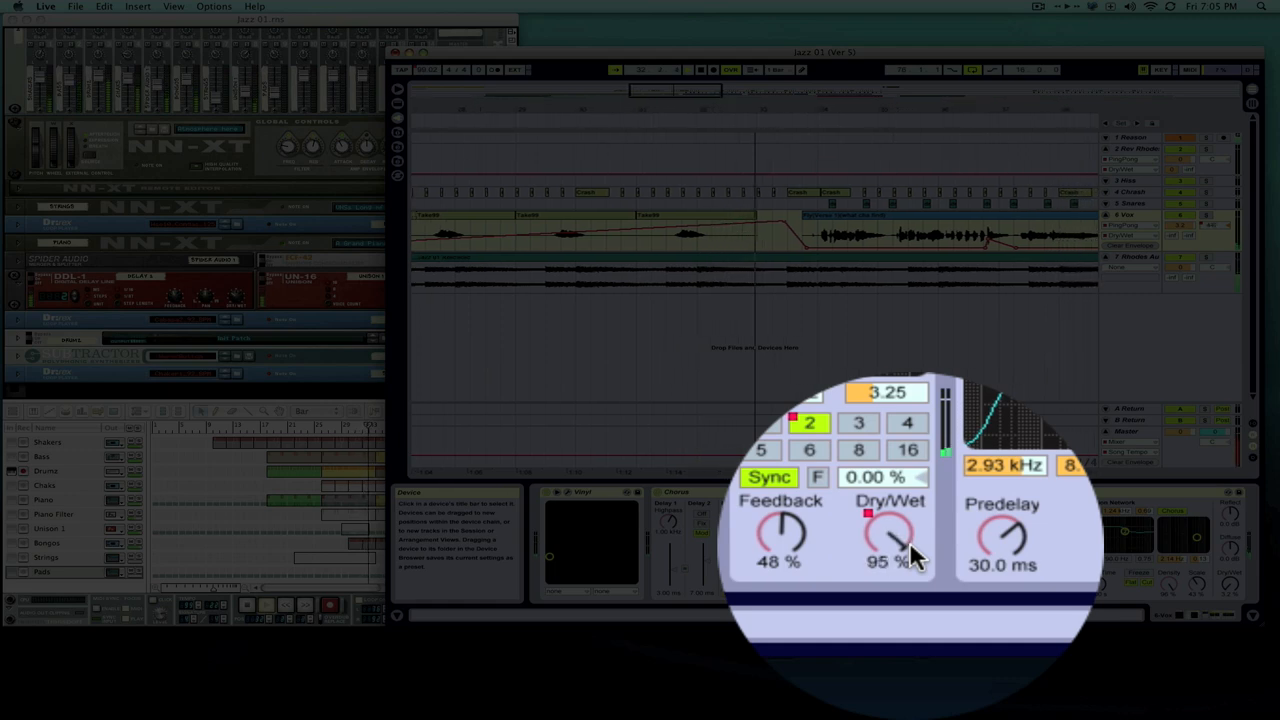
drag(888, 535, 888, 560)
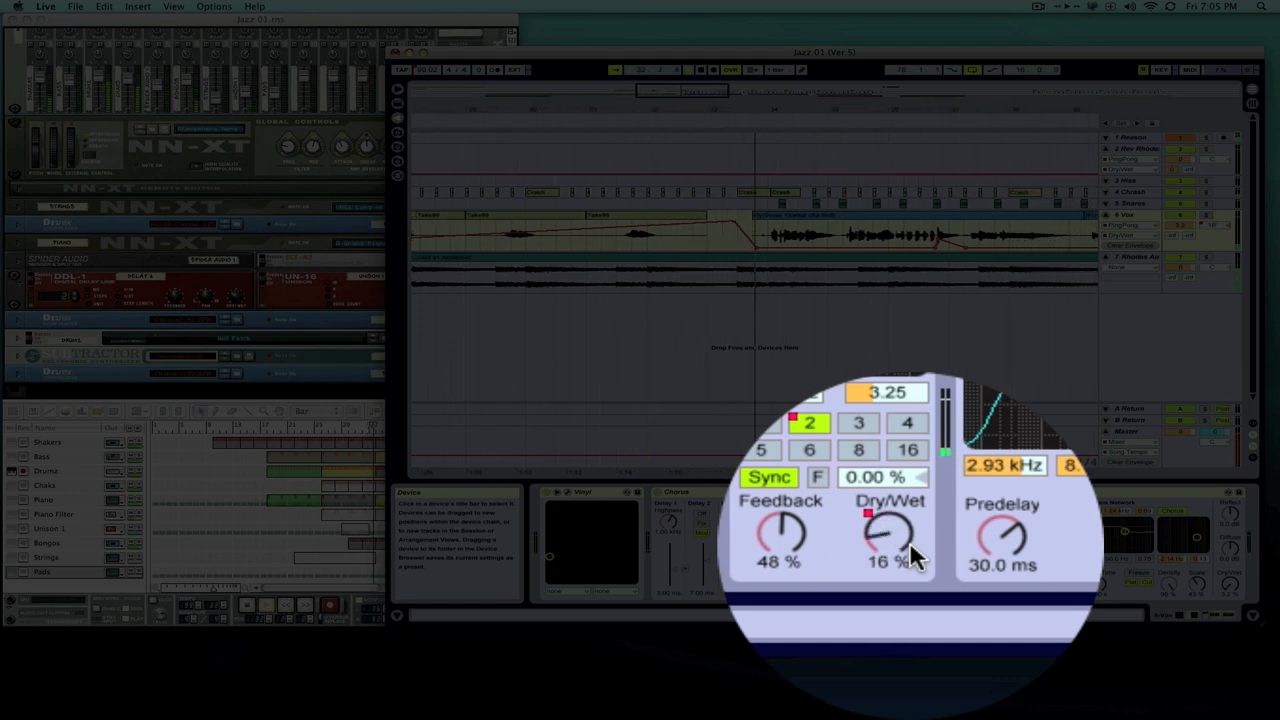
drag(888, 535, 888, 555)
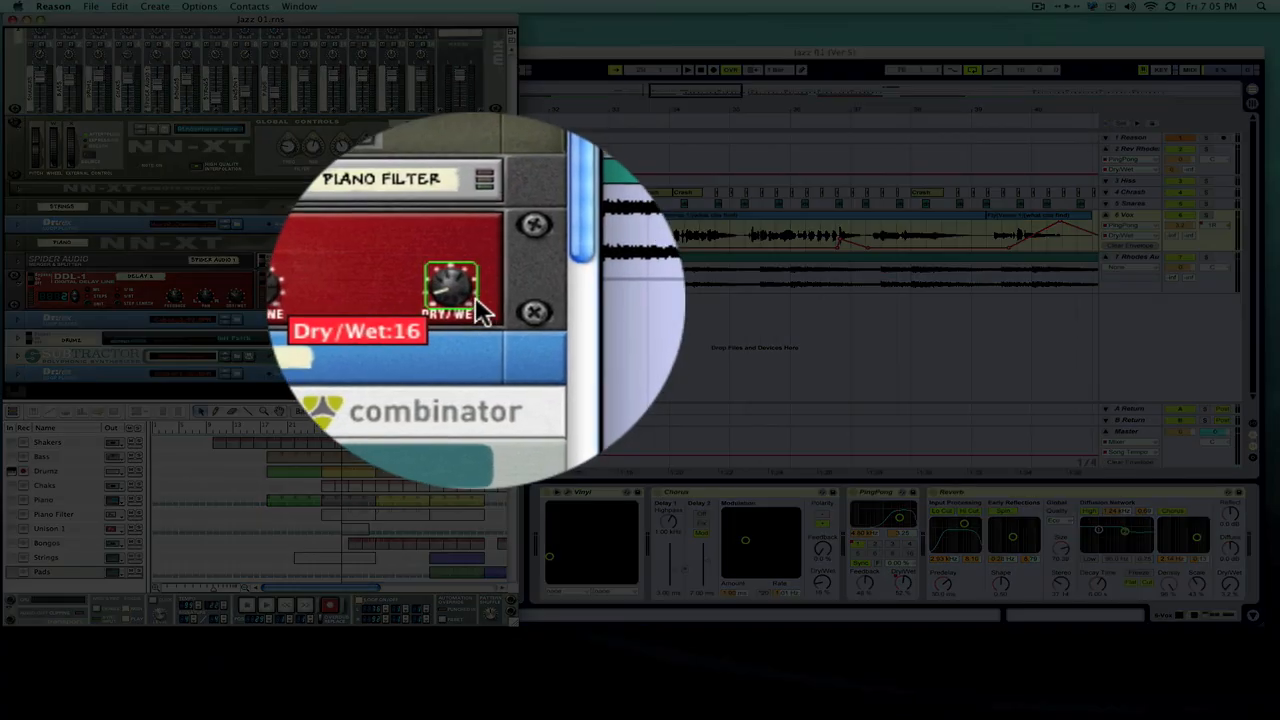
drag(452, 285, 452, 295)
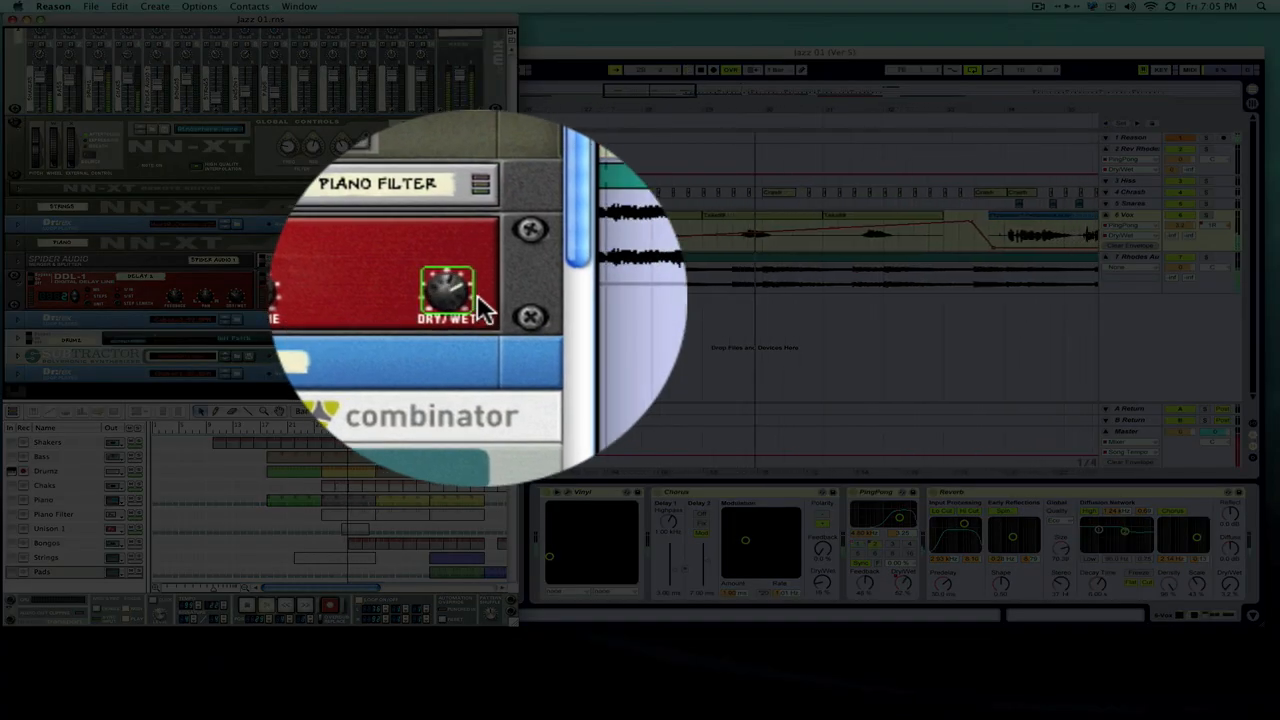